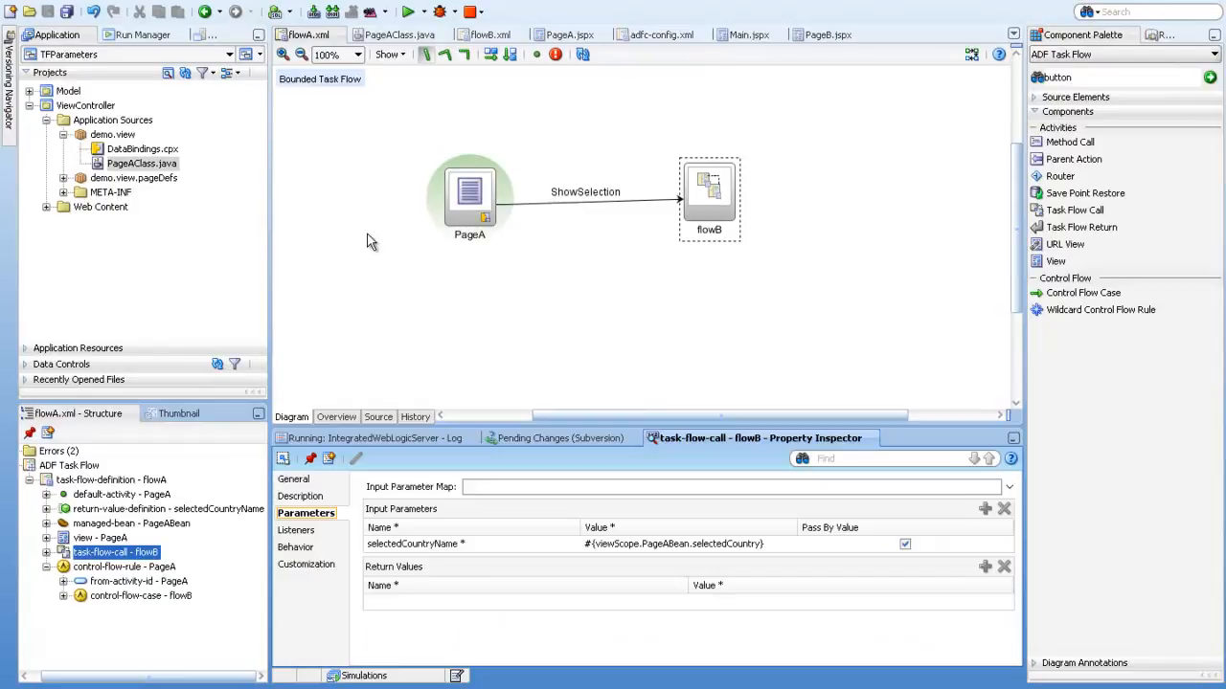
{"action": "mouse_move", "coordinate": [426, 188]}
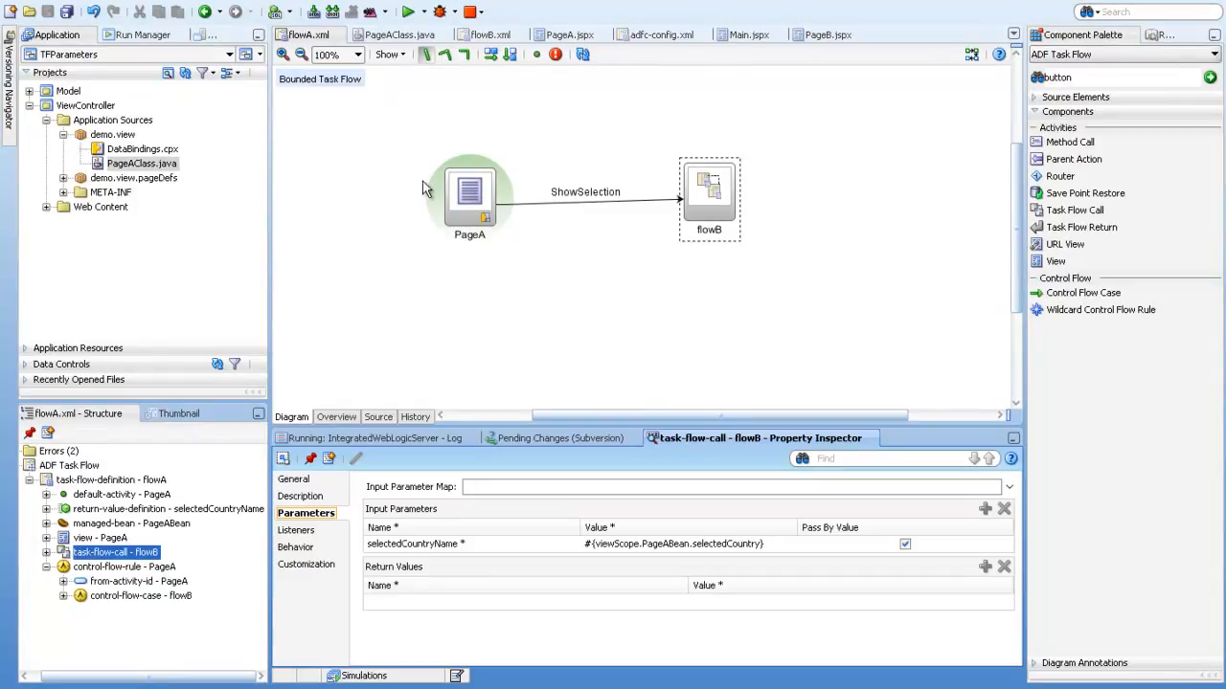
{"action": "mouse_move", "coordinate": [379, 182]}
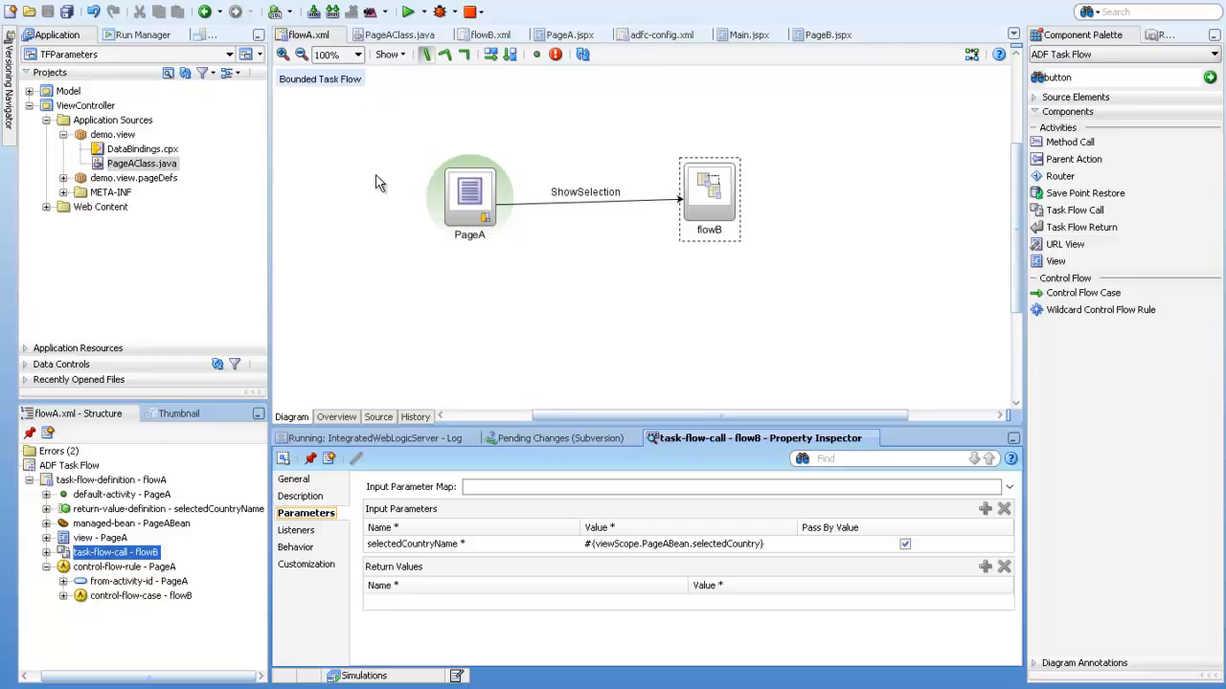
{"action": "mouse_move", "coordinate": [509, 147]}
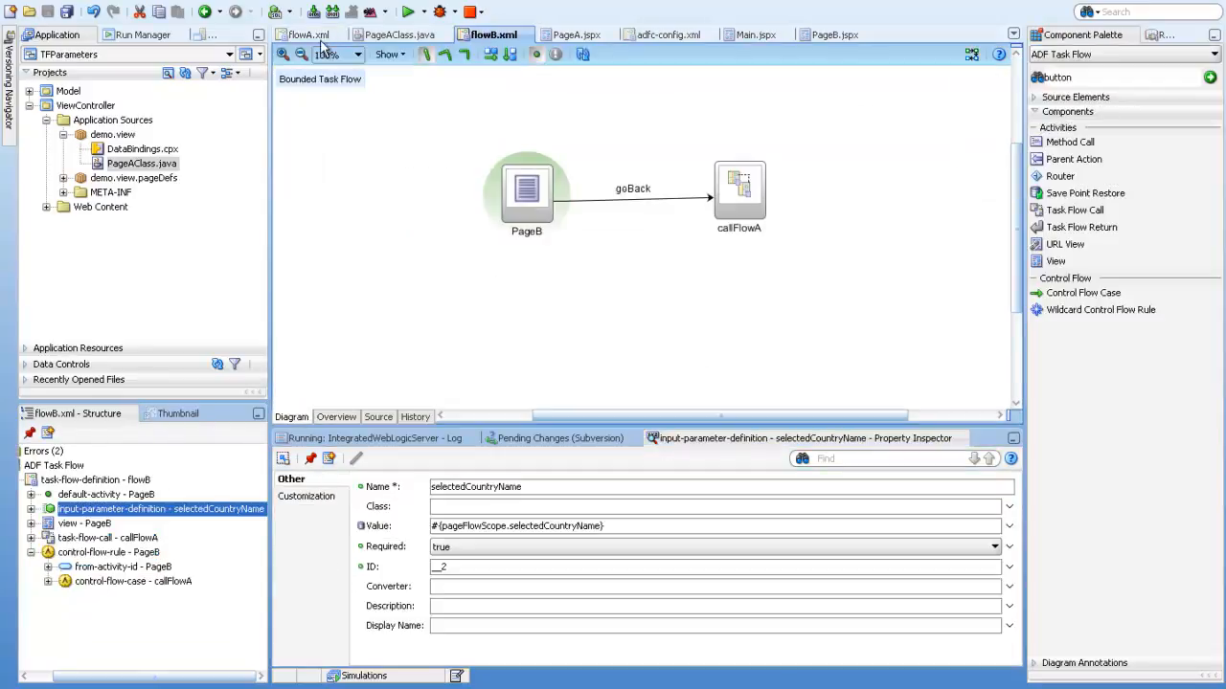
Review PageA's setPropertyListener, then view PageB's 'Your Selected Country is' design with Back button
{"action": "left_click", "coordinate": [294, 34]}
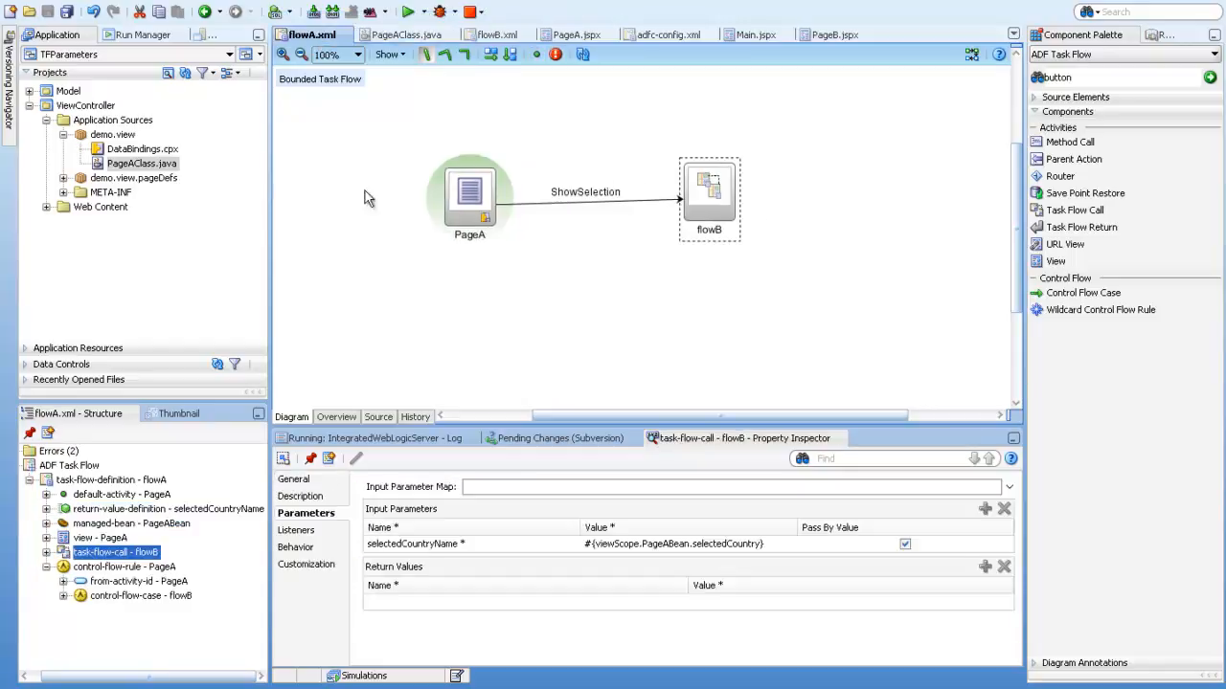
{"action": "mouse_move", "coordinate": [474, 196]}
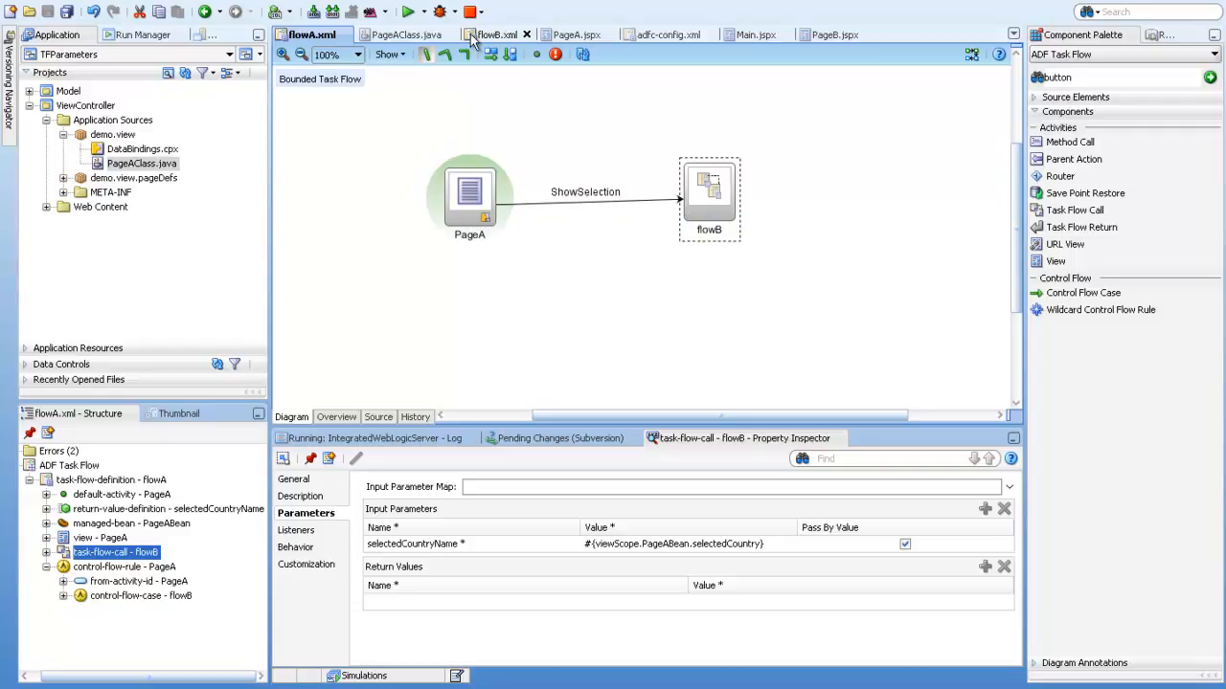
{"action": "left_click", "coordinate": [572, 34]}
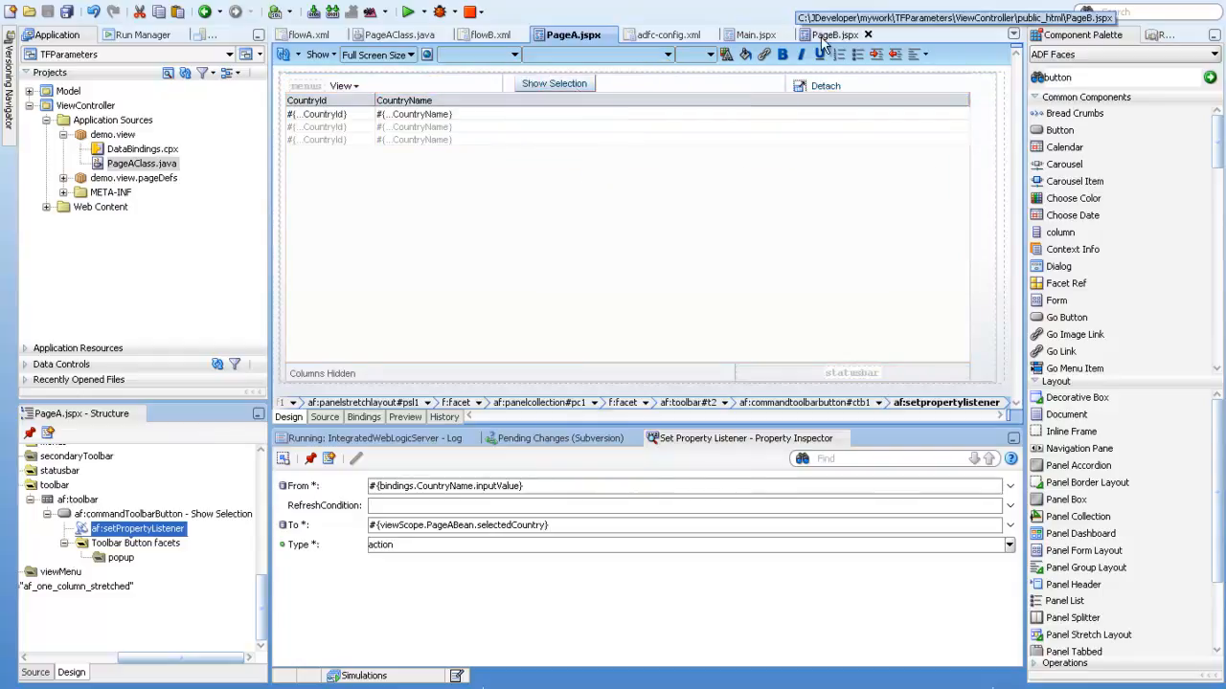
{"action": "left_click", "coordinate": [834, 33]}
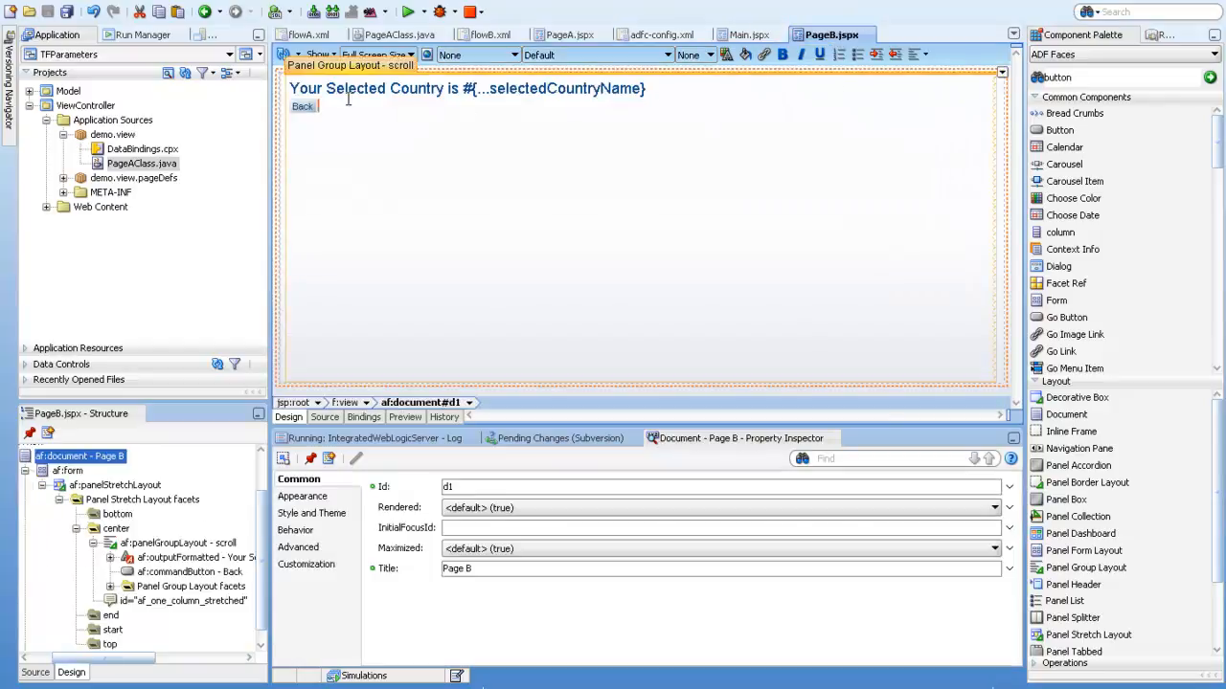
{"action": "mouse_move", "coordinate": [587, 114]}
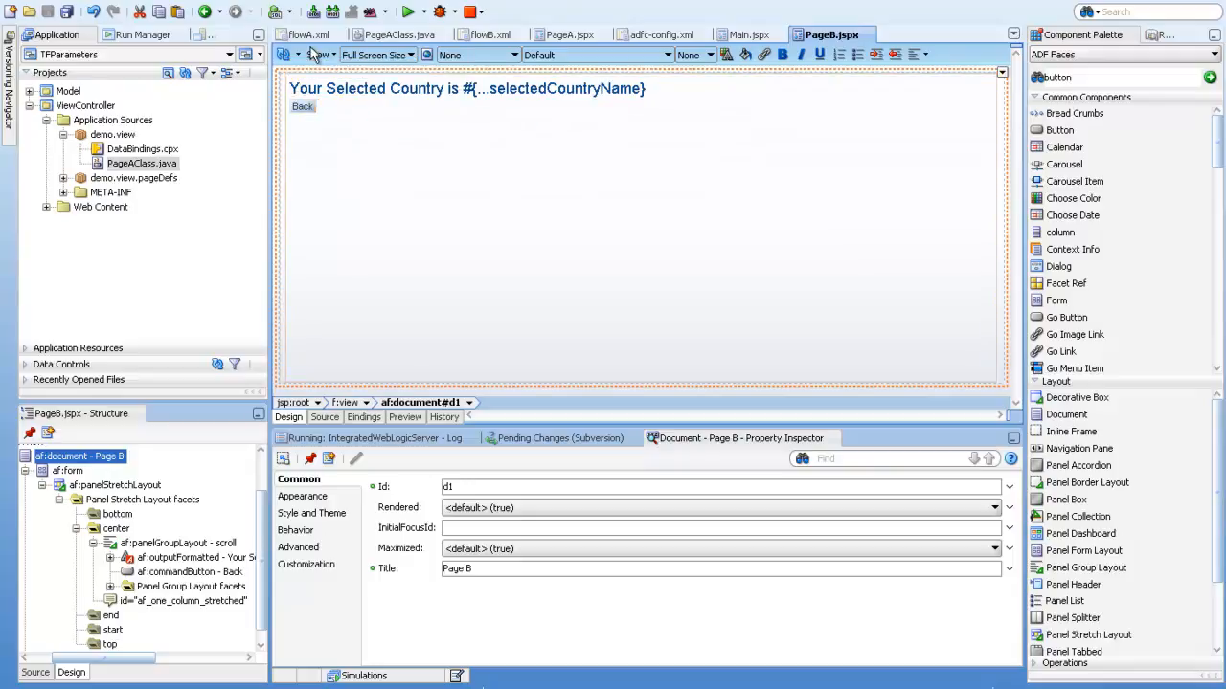
Show flowA's Overview Parameters page, listing the selectedCountryName return value
{"action": "left_click", "coordinate": [305, 33]}
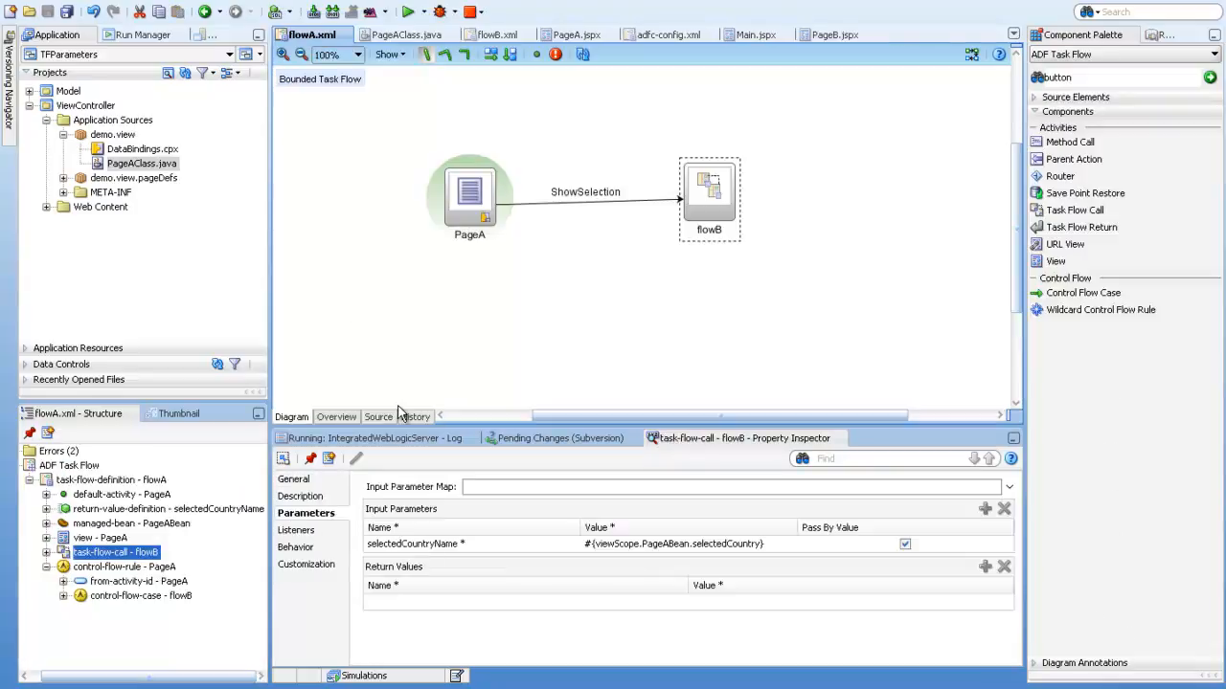
{"action": "mouse_move", "coordinate": [336, 416]}
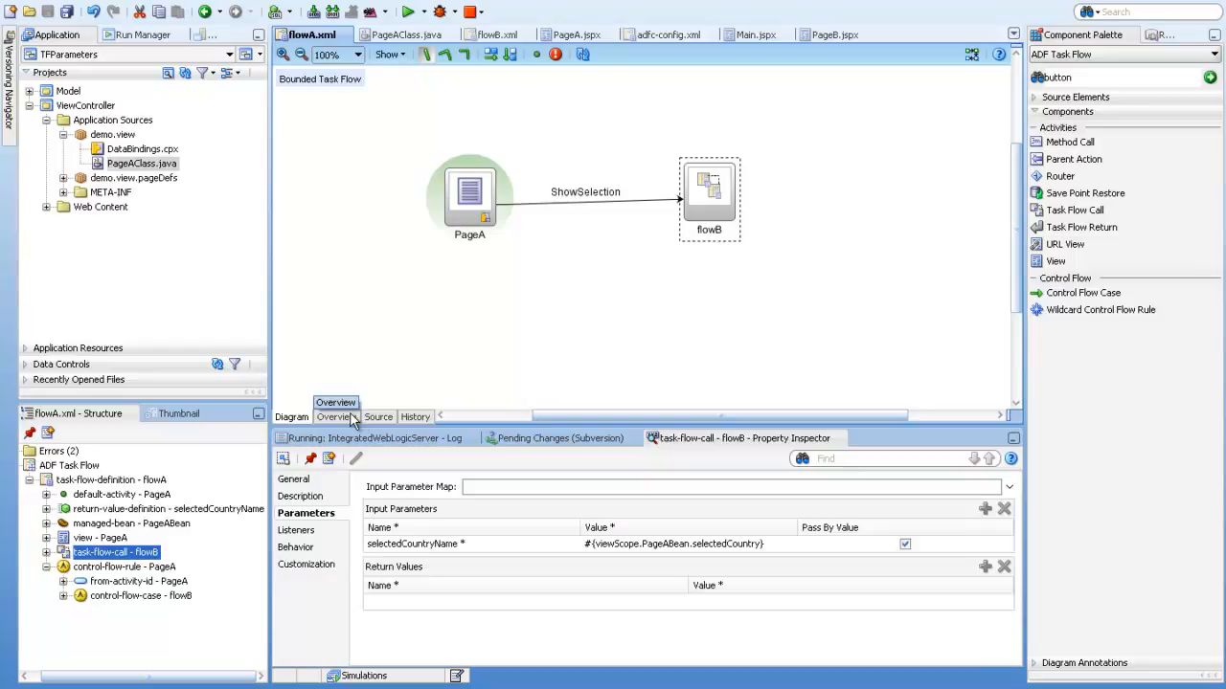
{"action": "left_click", "coordinate": [336, 417]}
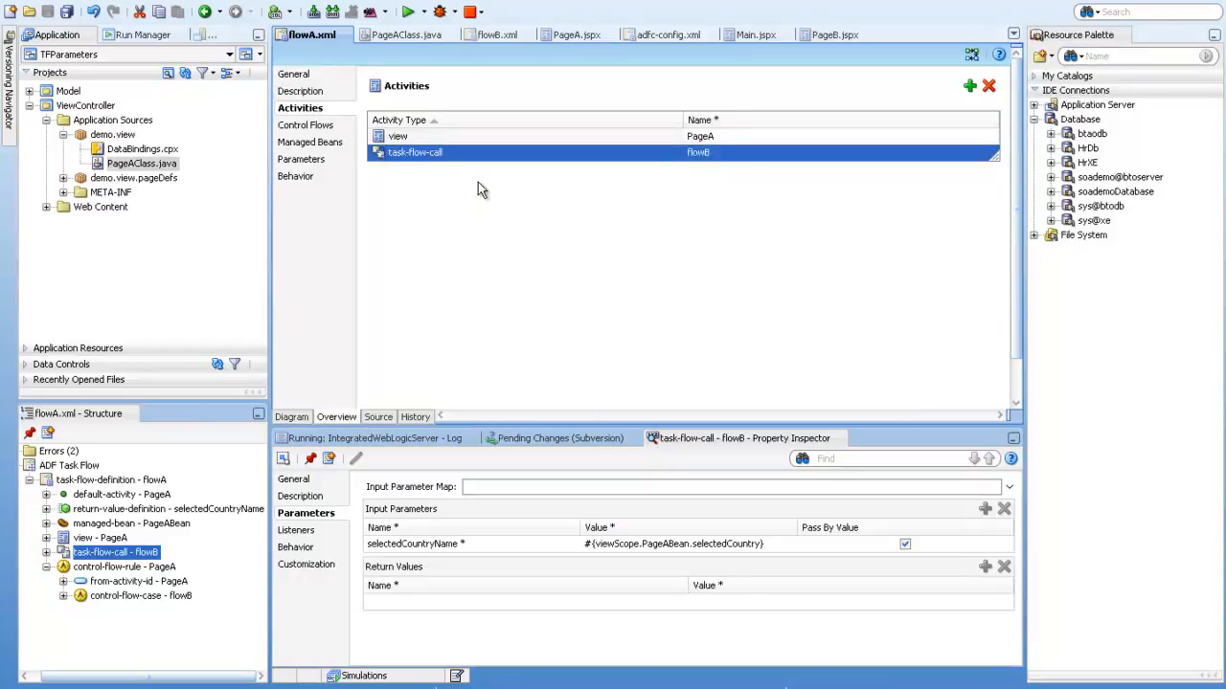
{"action": "left_click", "coordinate": [306, 159]}
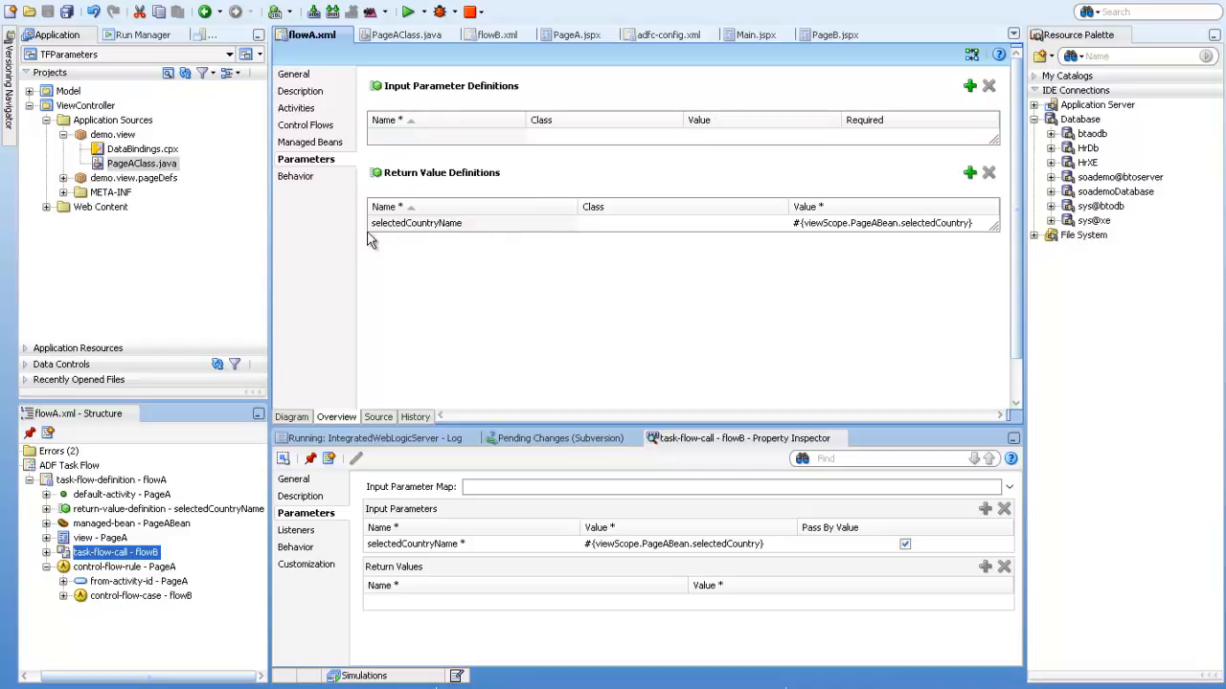
{"action": "mouse_move", "coordinate": [469, 232]}
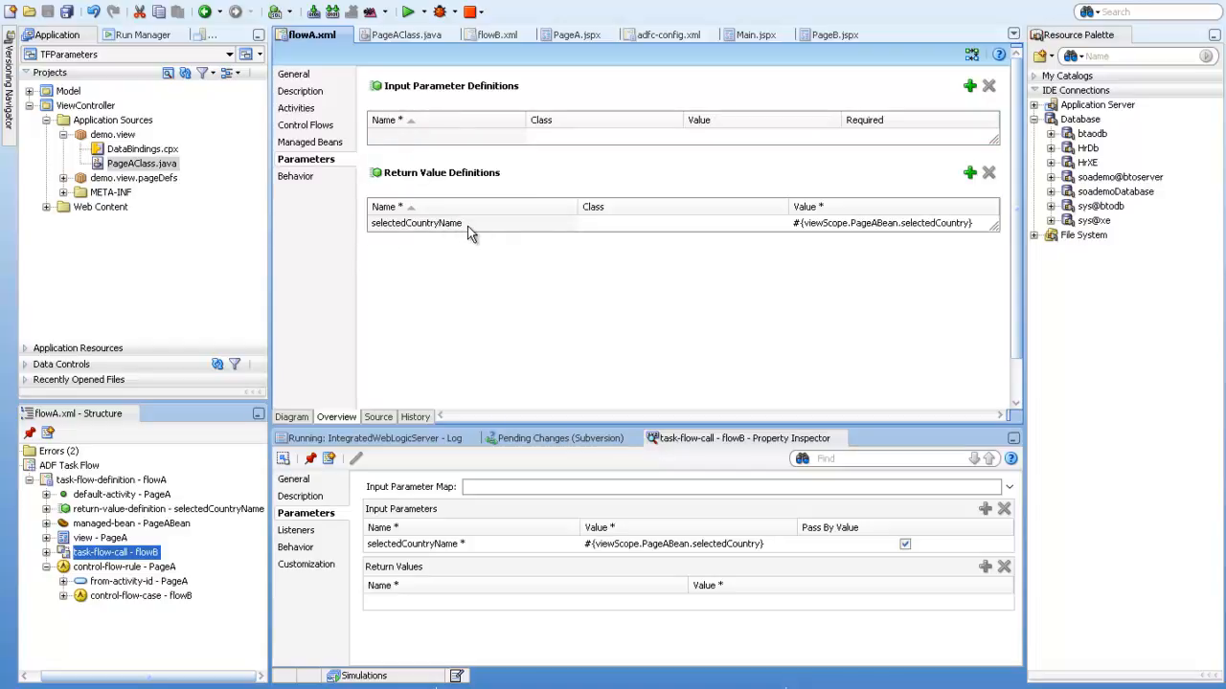
{"action": "mouse_move", "coordinate": [802, 235]}
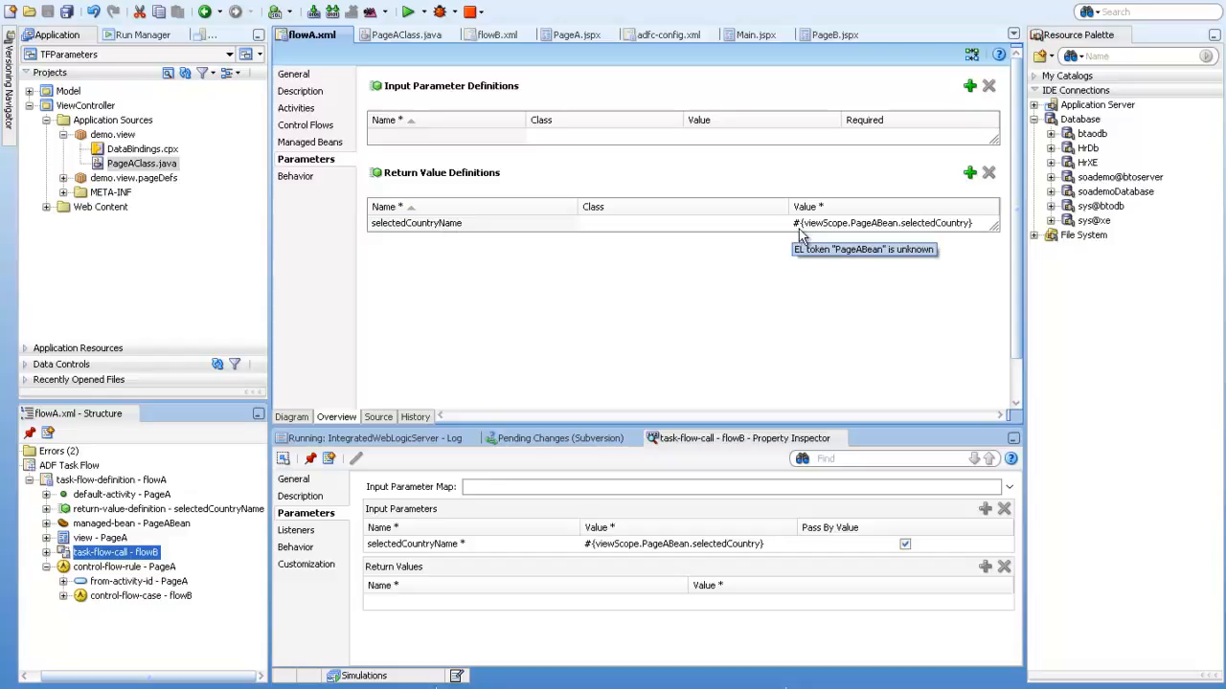
{"action": "mouse_move", "coordinate": [958, 242]}
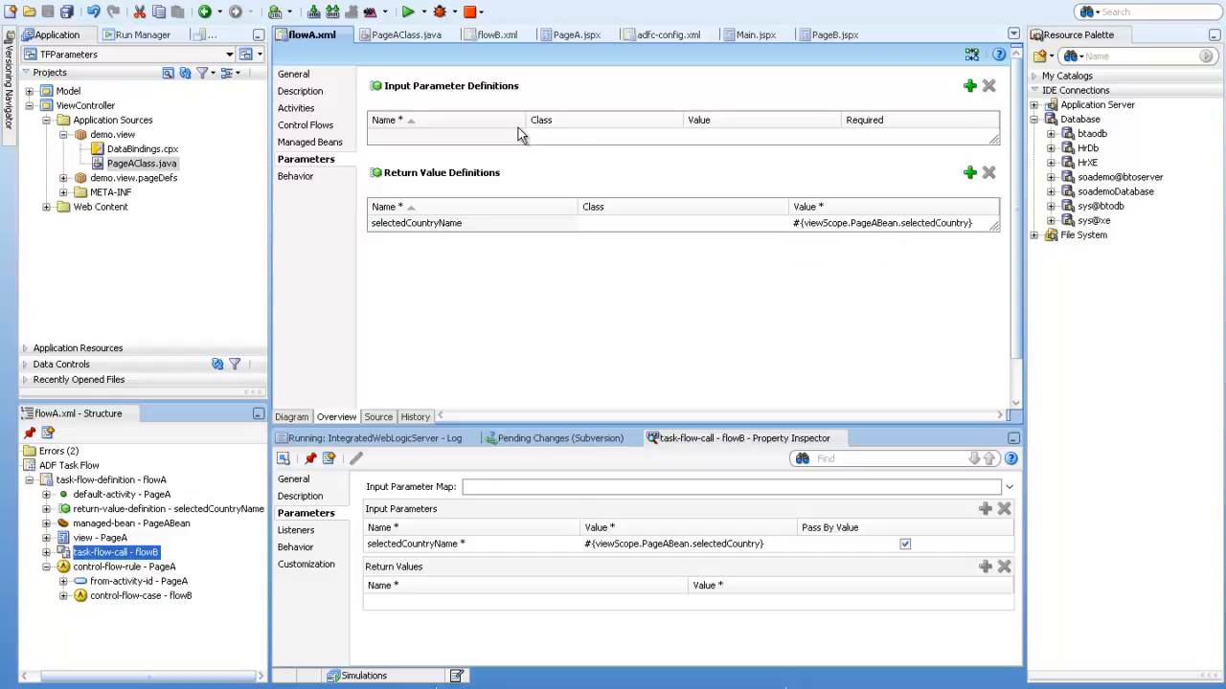
Review flowB's pageFlowScope selectedCountryName input parameter, then return to flowA's parameters
{"action": "left_click", "coordinate": [486, 34]}
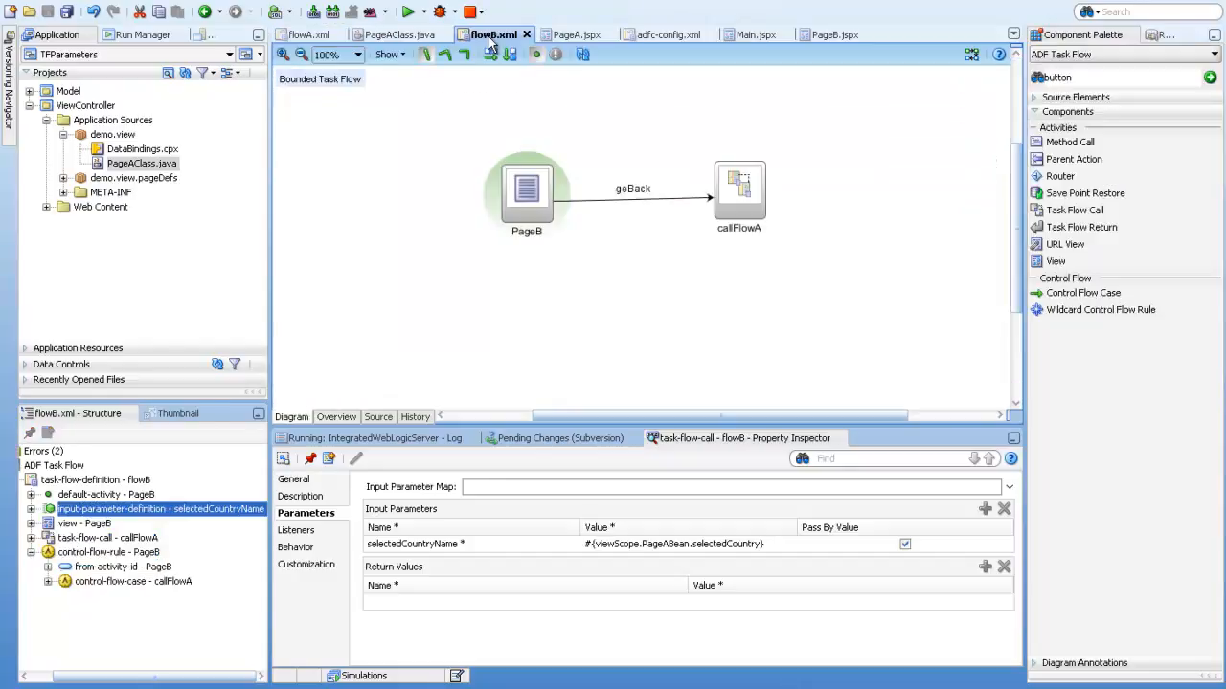
{"action": "left_click", "coordinate": [336, 417]}
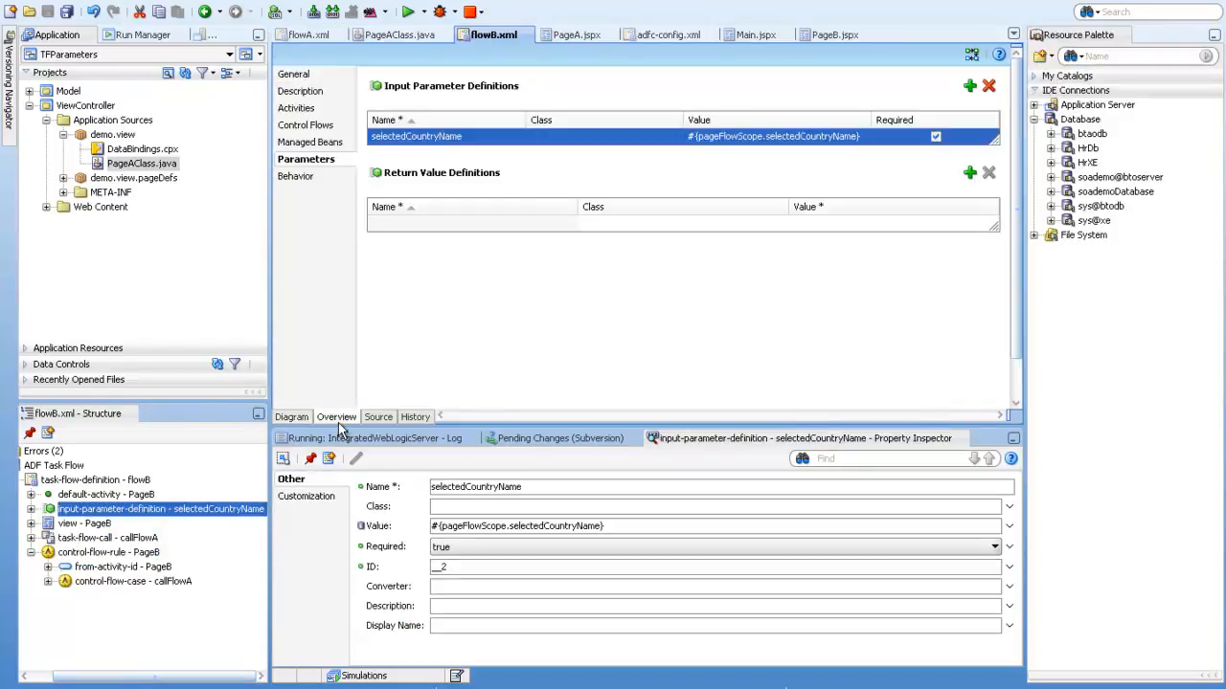
{"action": "mouse_move", "coordinate": [423, 123]}
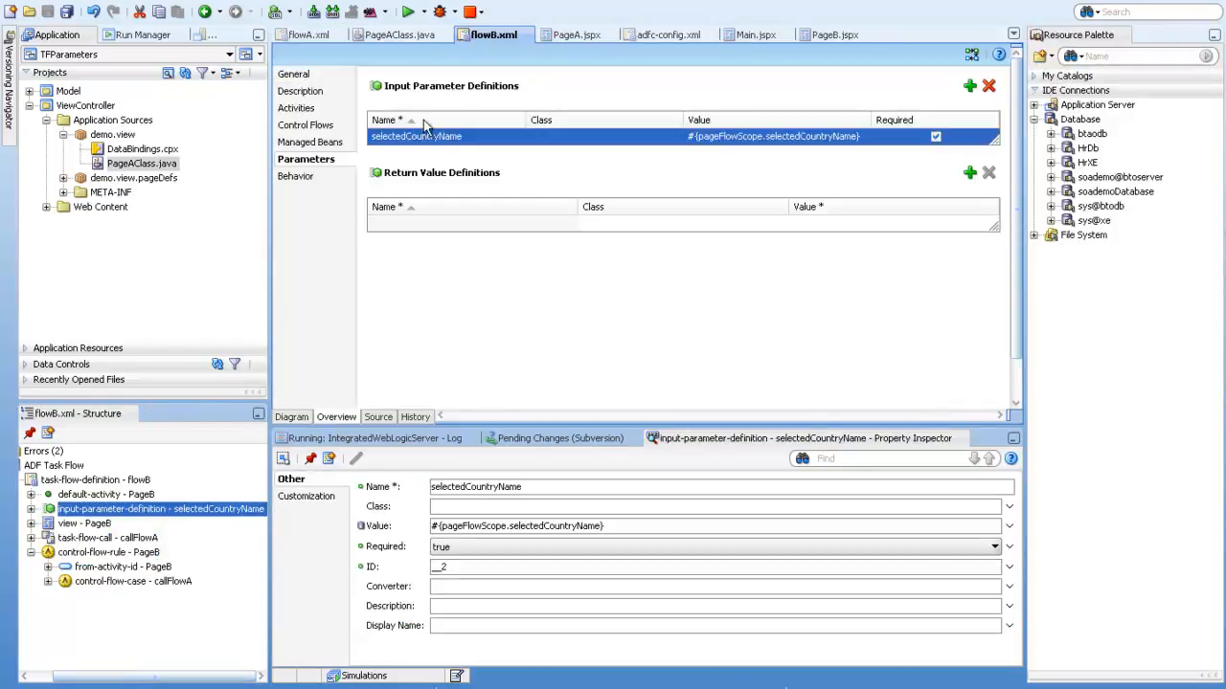
{"action": "mouse_move", "coordinate": [450, 144]}
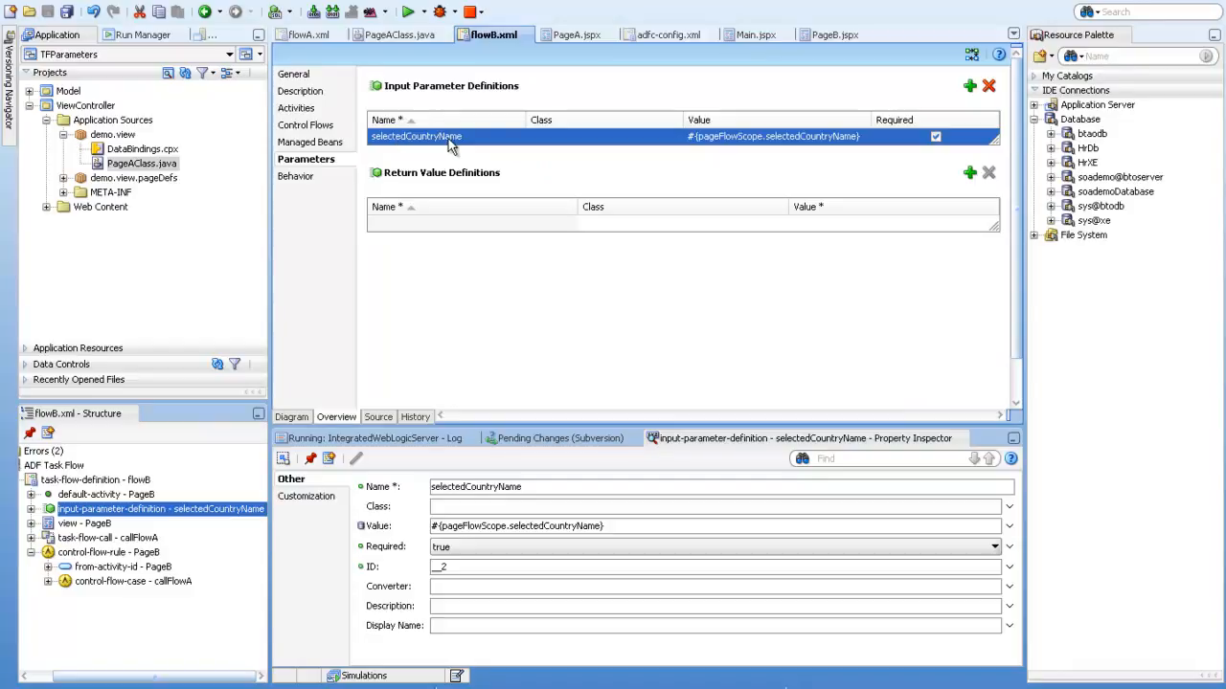
{"action": "mouse_move", "coordinate": [829, 153]}
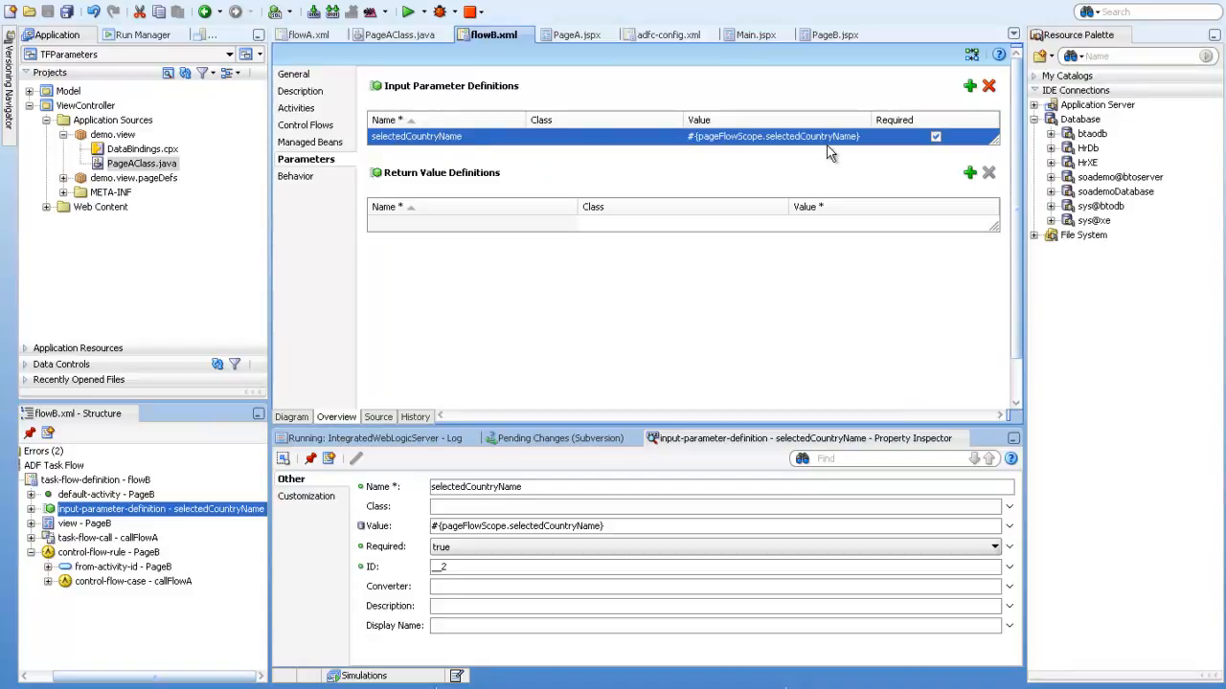
{"action": "mouse_move", "coordinate": [722, 108]}
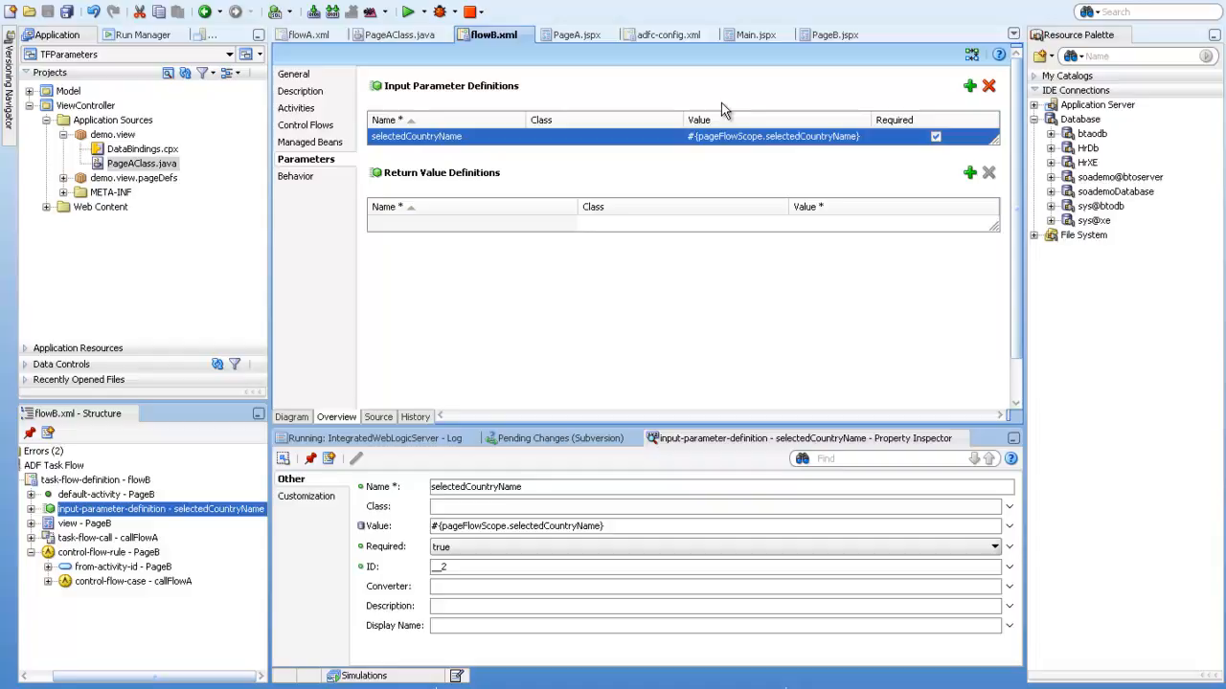
{"action": "left_click", "coordinate": [849, 35]}
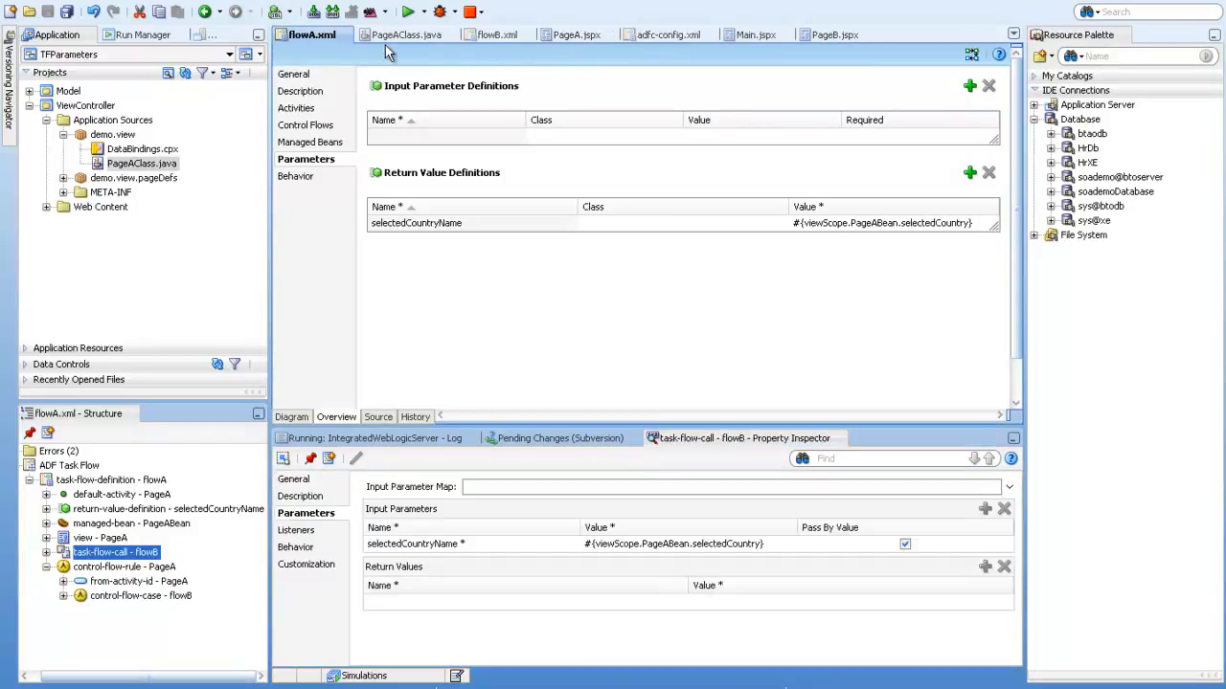
Review PageAClass's selectedCountry getter and setter, then view flowA's view-scoped PageABean
{"action": "left_click", "coordinate": [405, 35]}
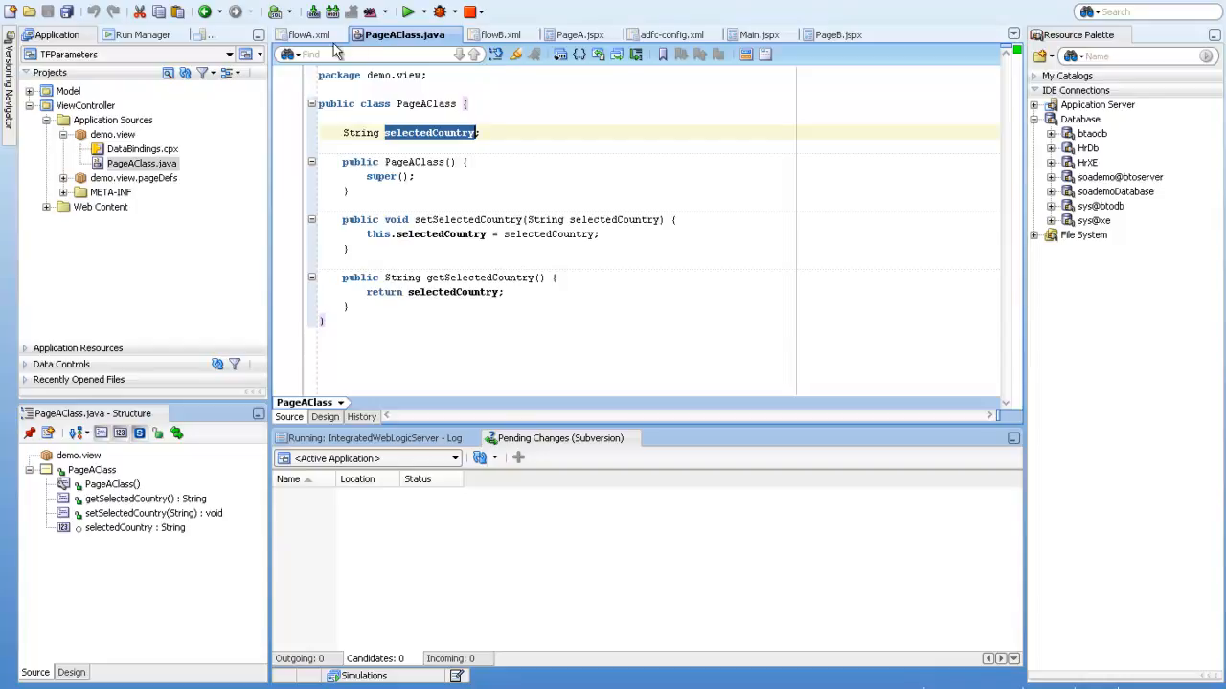
{"action": "mouse_move", "coordinate": [308, 35]}
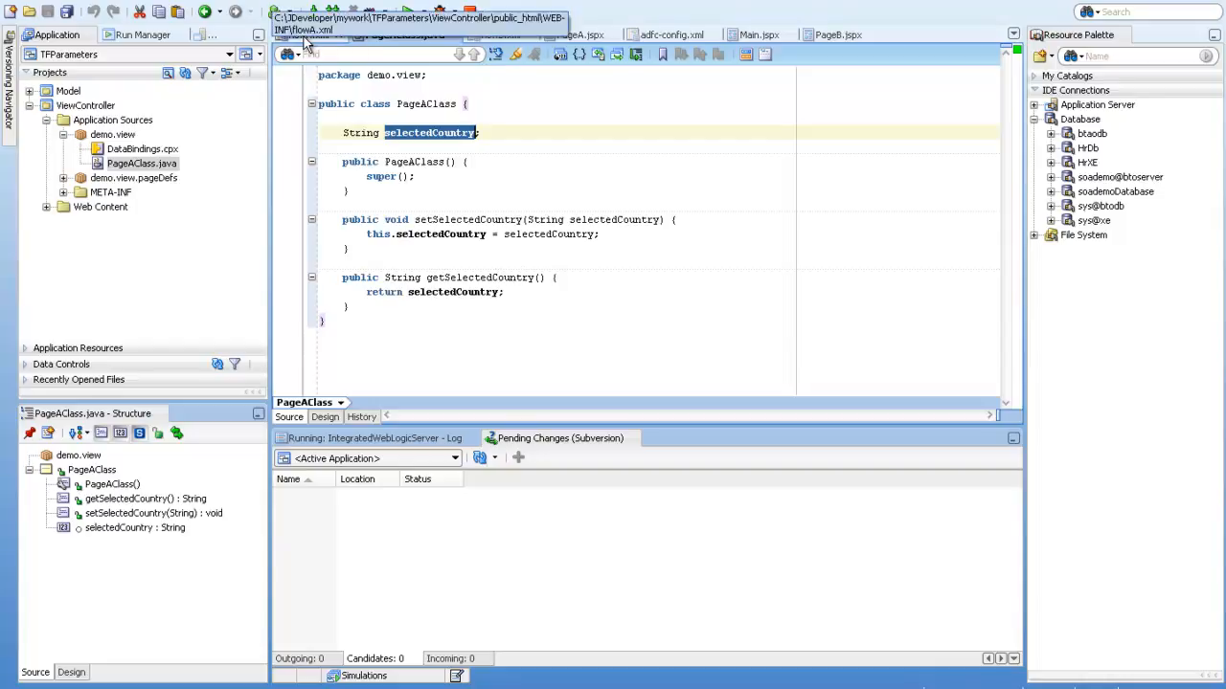
{"action": "left_click", "coordinate": [312, 35]}
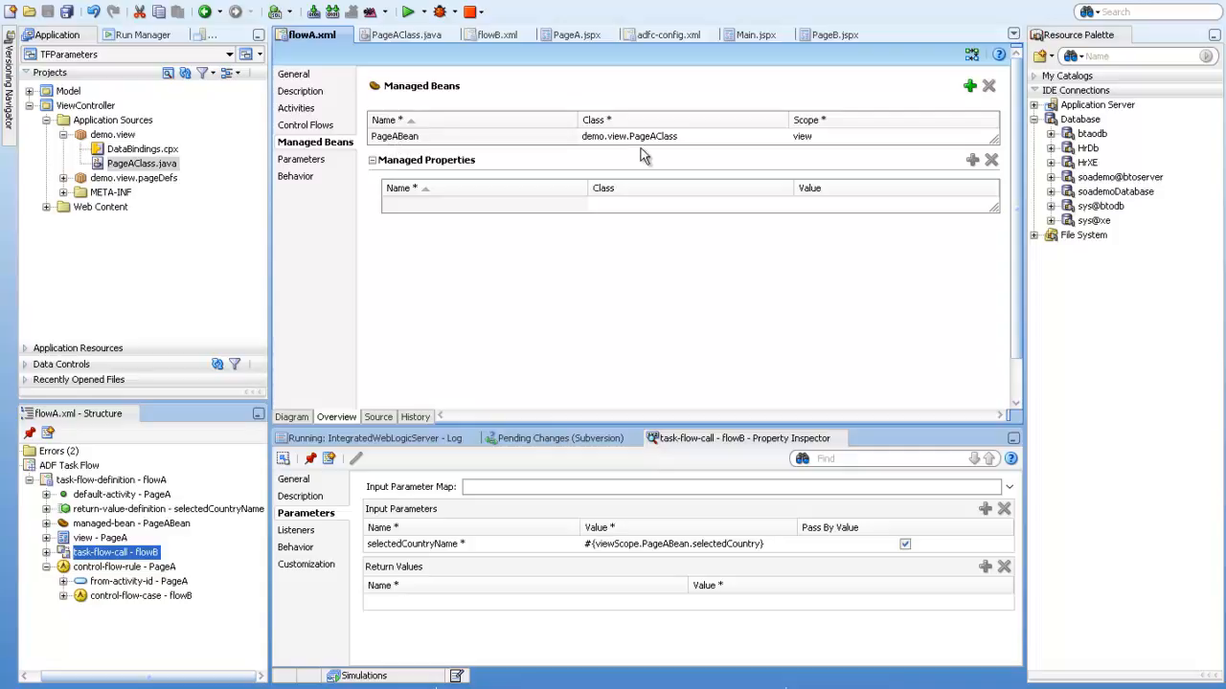
{"action": "mouse_move", "coordinate": [819, 142]}
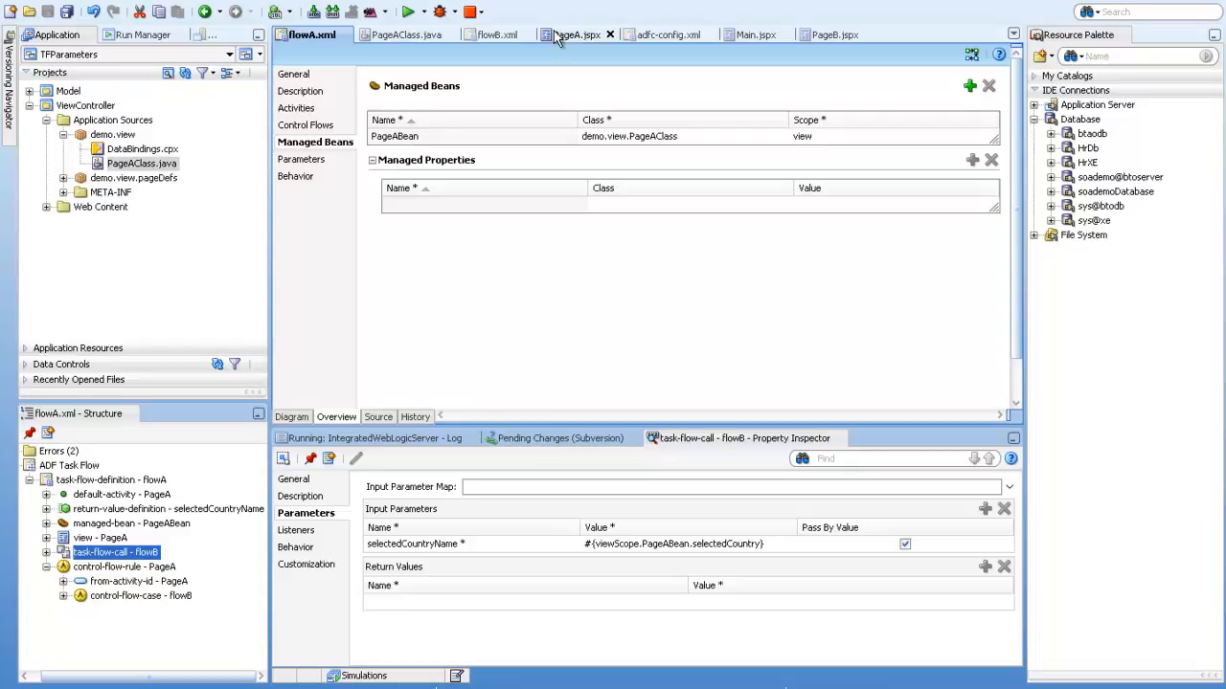
Inspect PageA's af:setPropertyListener and its To expression targeting PageABean.selectedCountry
{"action": "left_click", "coordinate": [573, 35]}
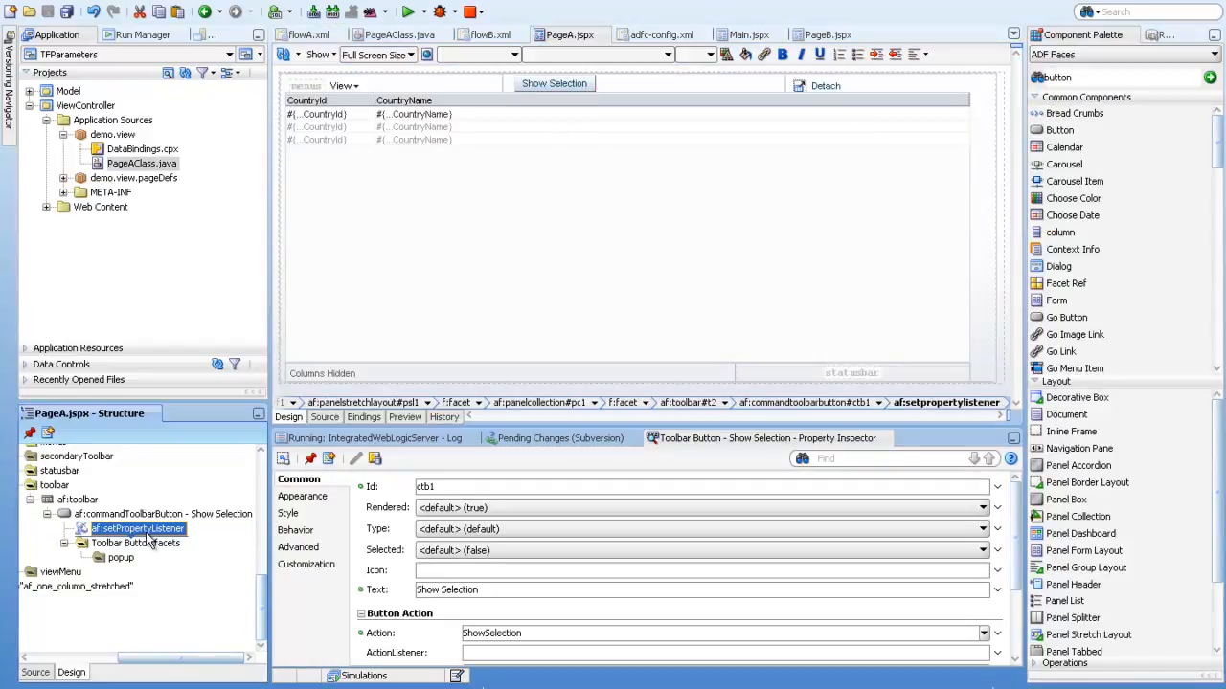
{"action": "left_click", "coordinate": [137, 529]}
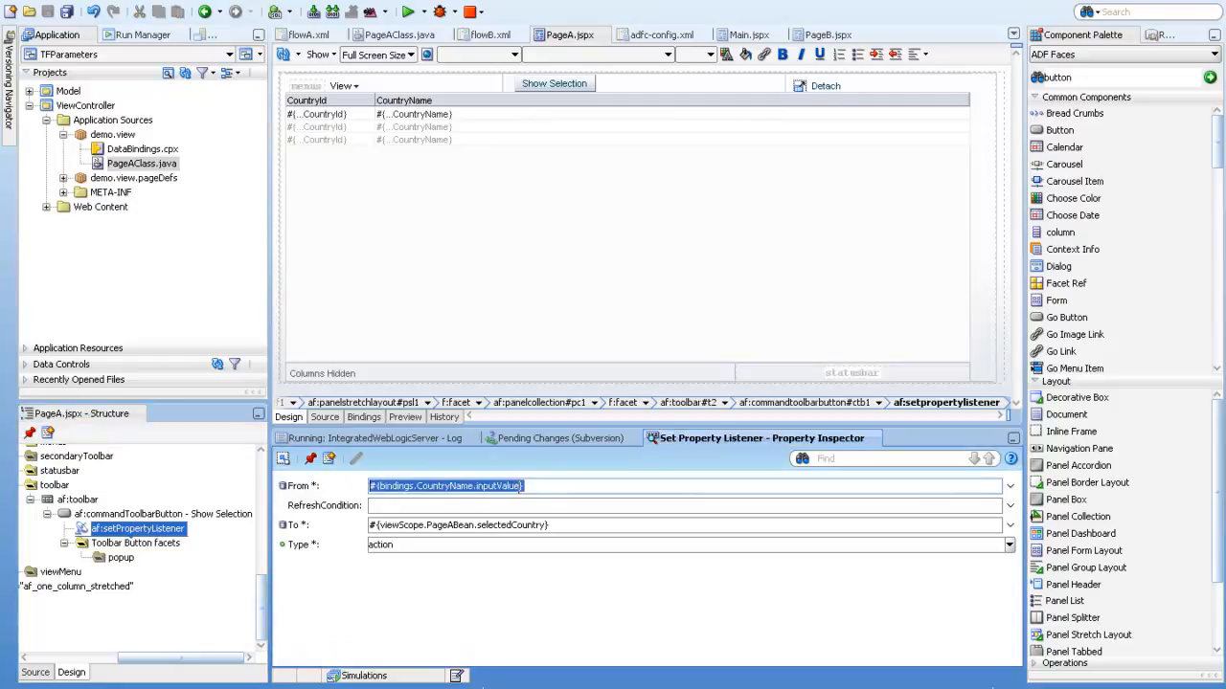
{"action": "left_click", "coordinate": [443, 524]}
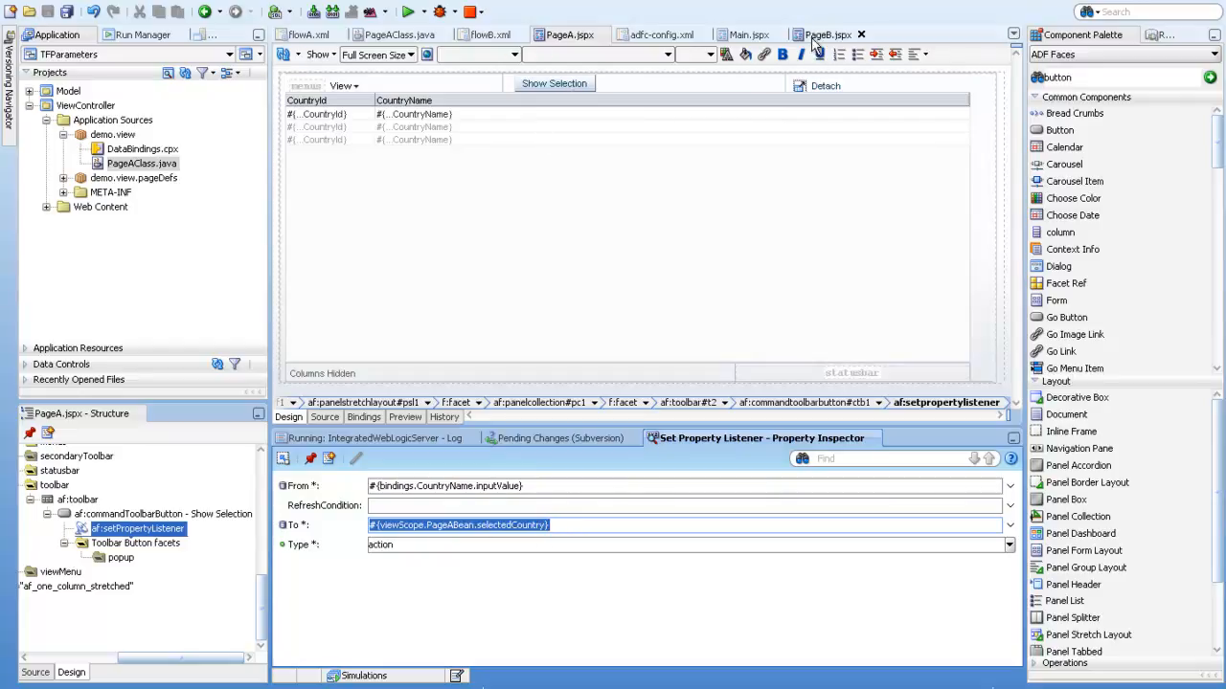
{"action": "mouse_move", "coordinate": [656, 35]}
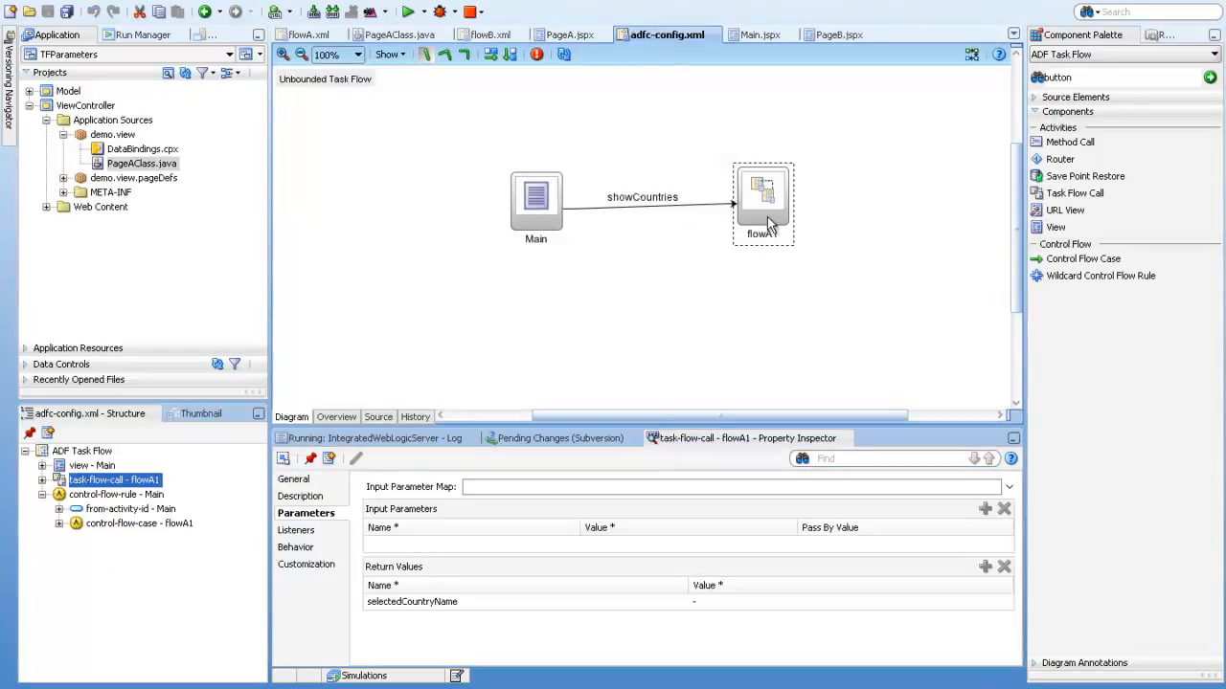
{"action": "mouse_move", "coordinate": [758, 36]}
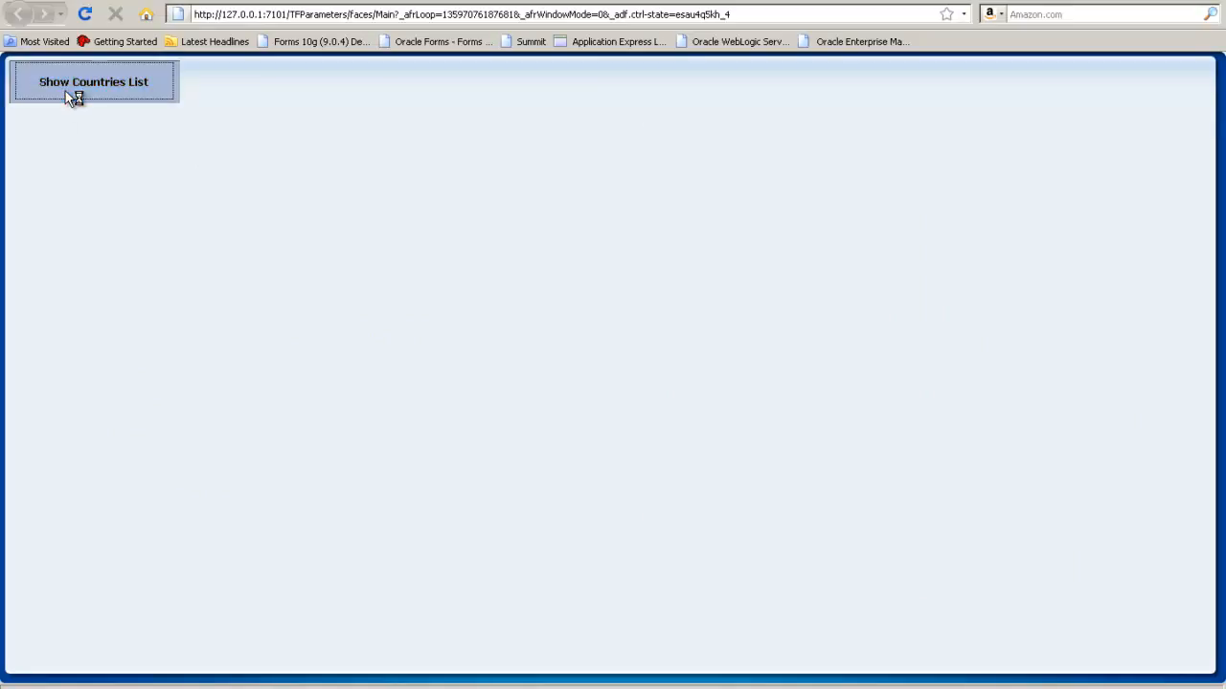
Select Canada in the countries list, see 'Your Selected Country is Canada', and return
{"action": "left_click", "coordinate": [93, 81]}
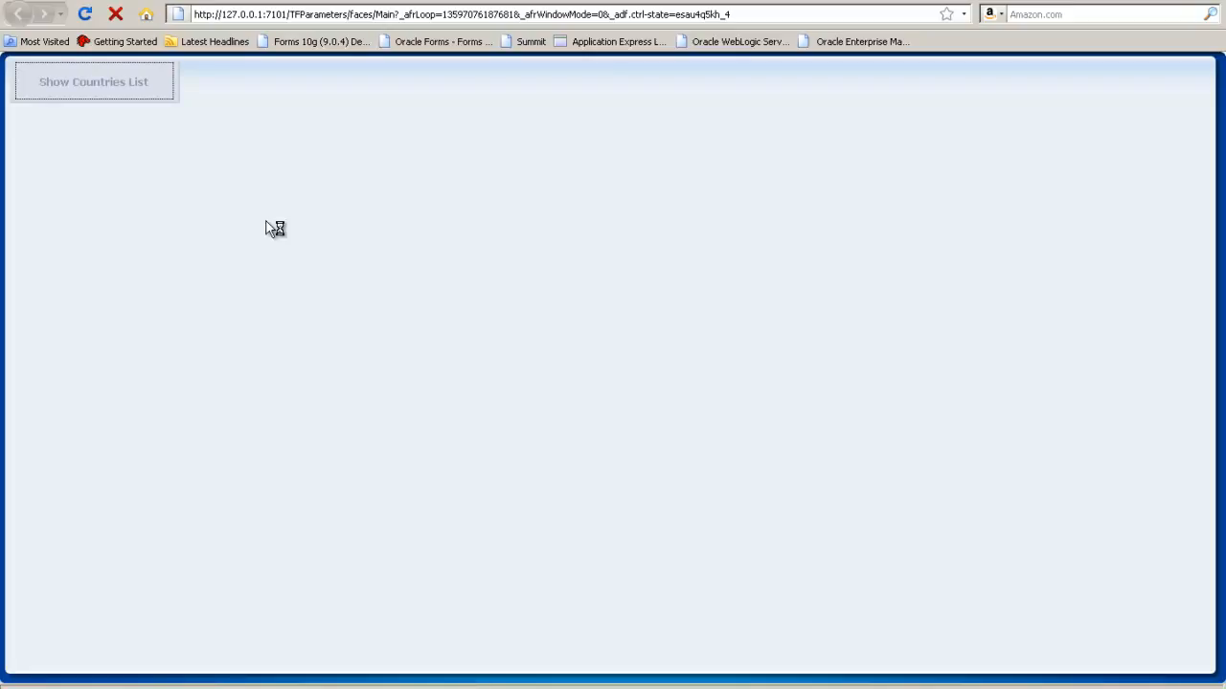
{"action": "left_click", "coordinate": [93, 81]}
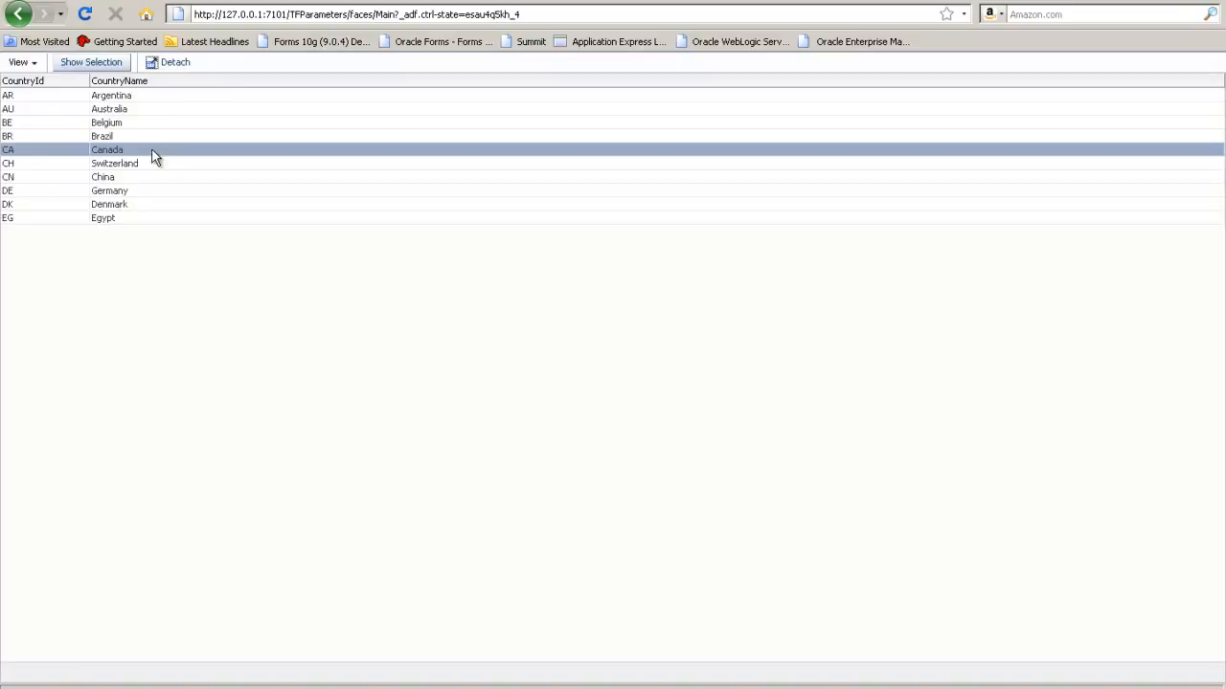
{"action": "left_click", "coordinate": [90, 63]}
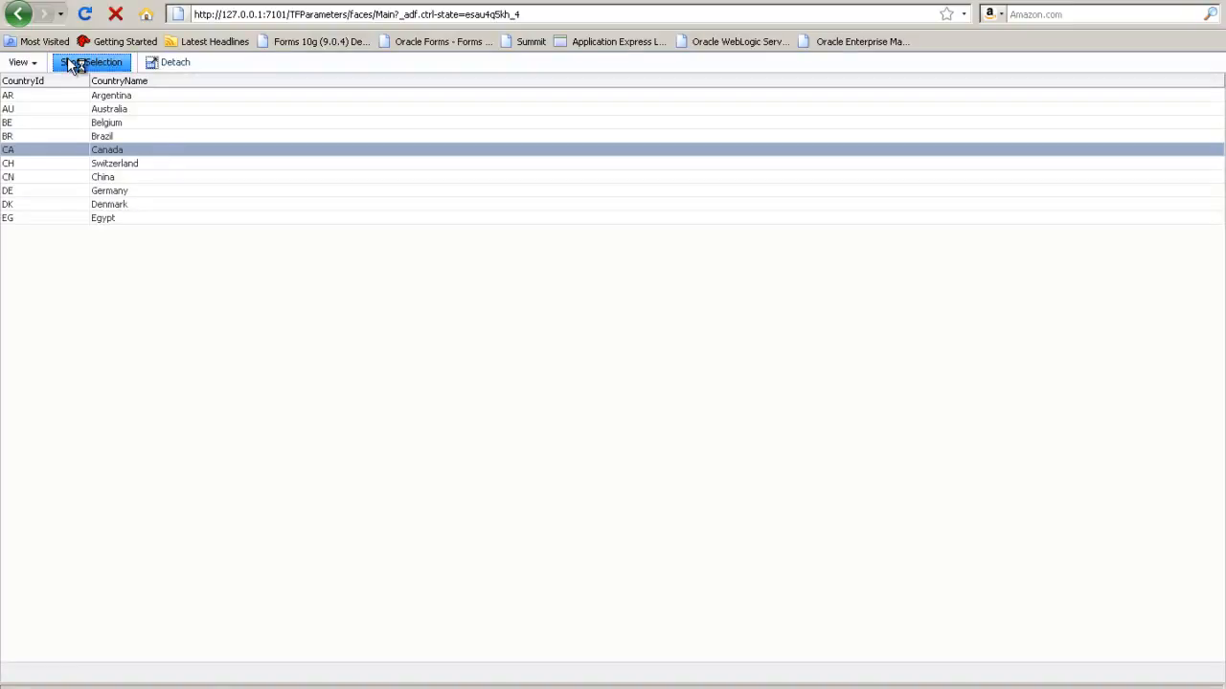
{"action": "left_click", "coordinate": [91, 63]}
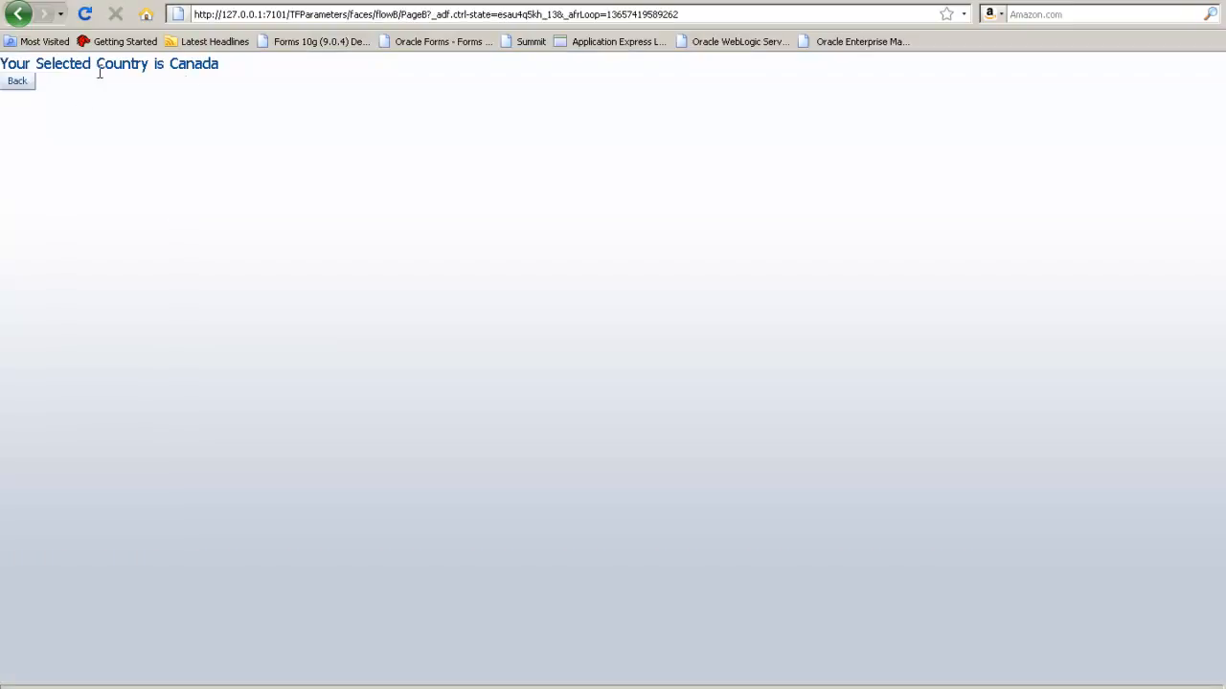
{"action": "left_click", "coordinate": [19, 81]}
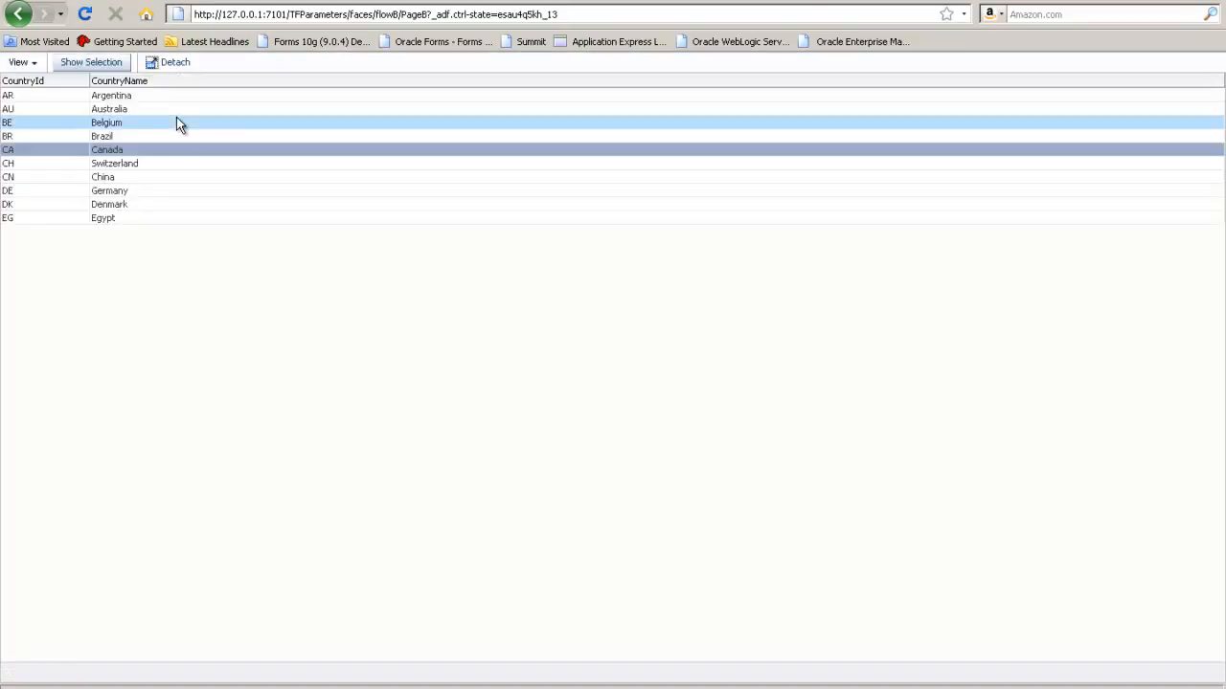
{"action": "left_click", "coordinate": [110, 108]}
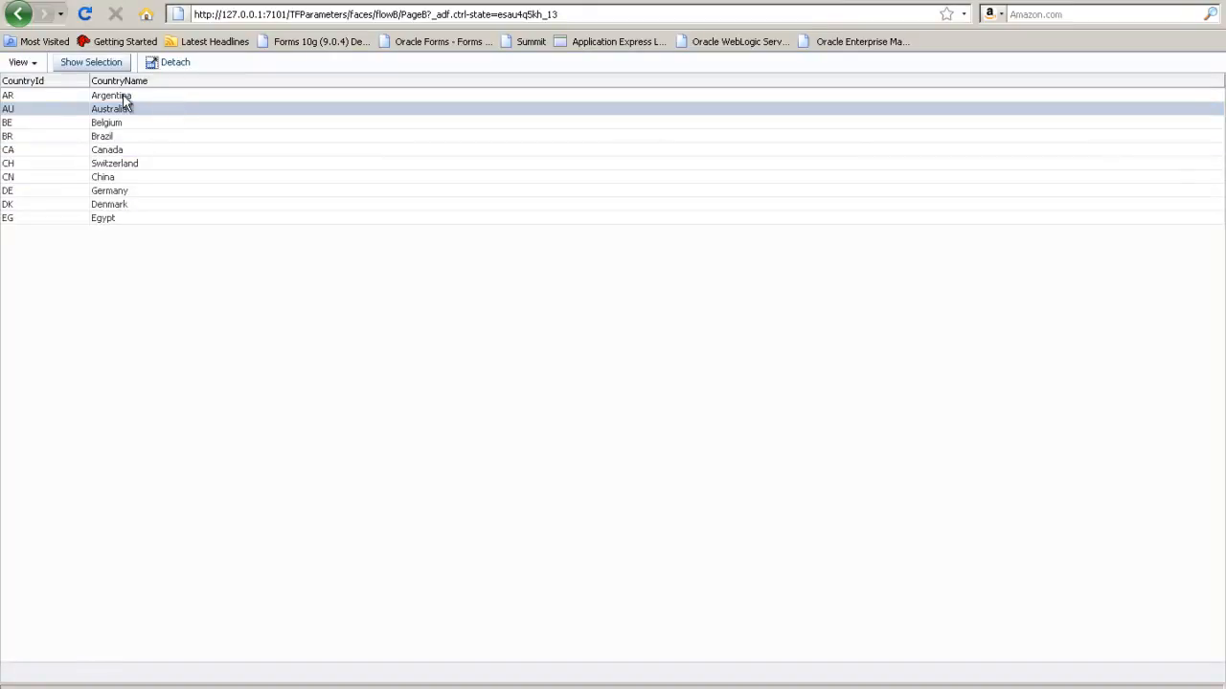